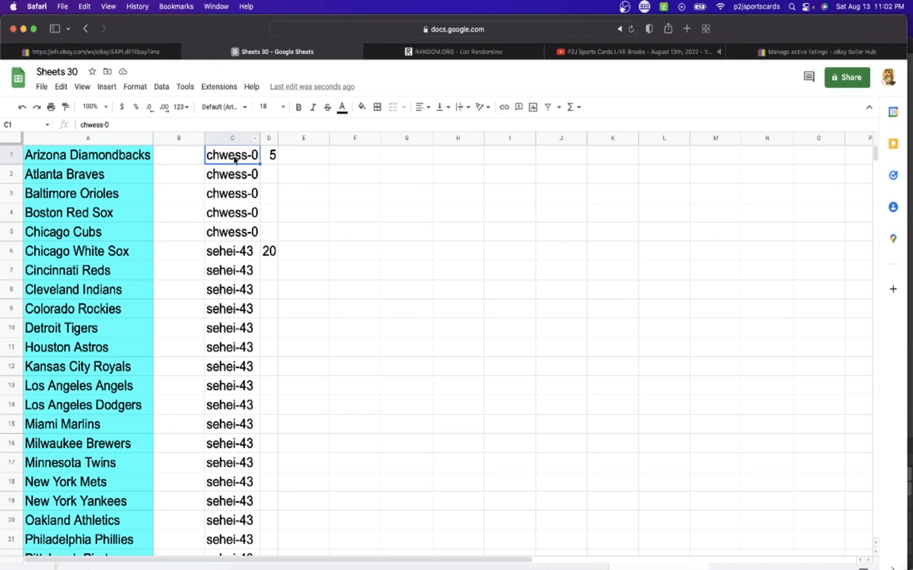
Step: Copy the buyer-name column into RANDOM.ORG's List Randomizer and shuffle it repeatedly, then return to the team sheet
click(231, 250)
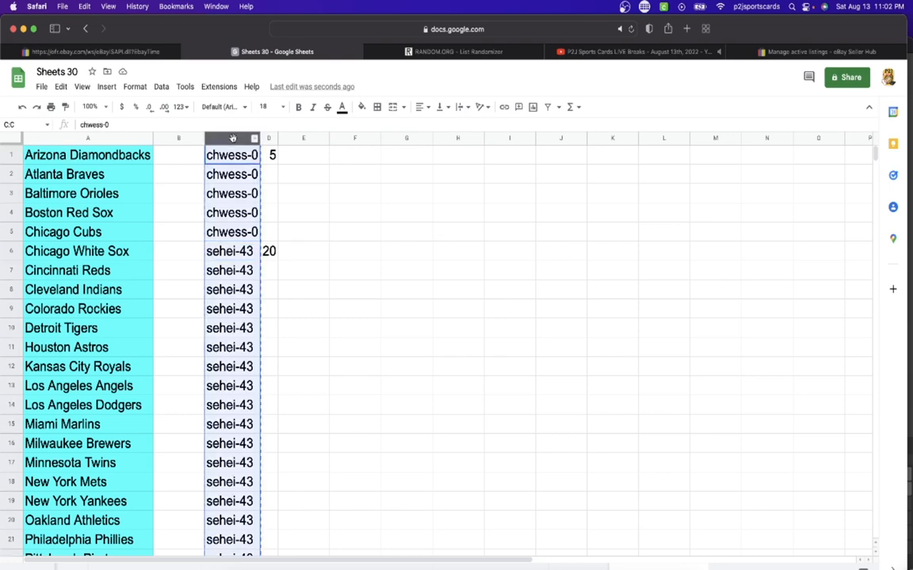
click(453, 50)
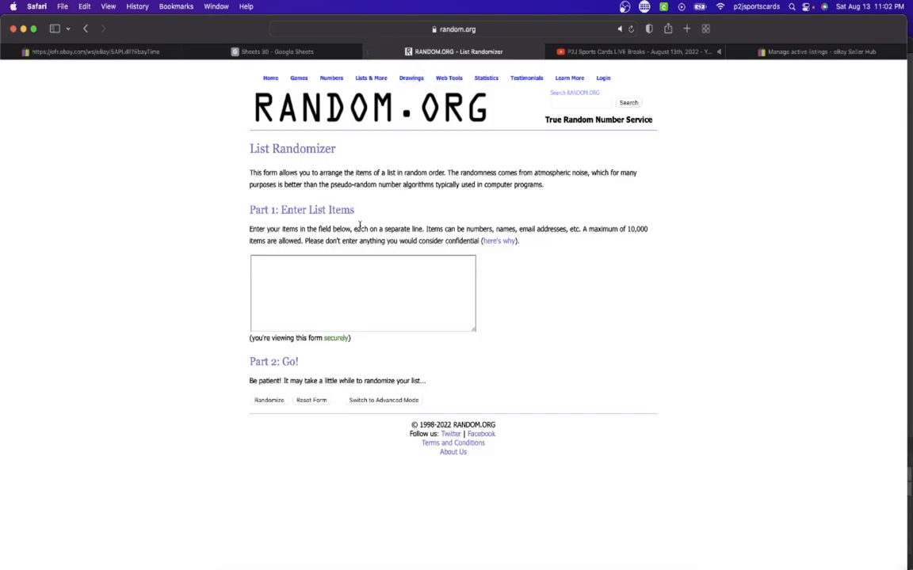
click(270, 399)
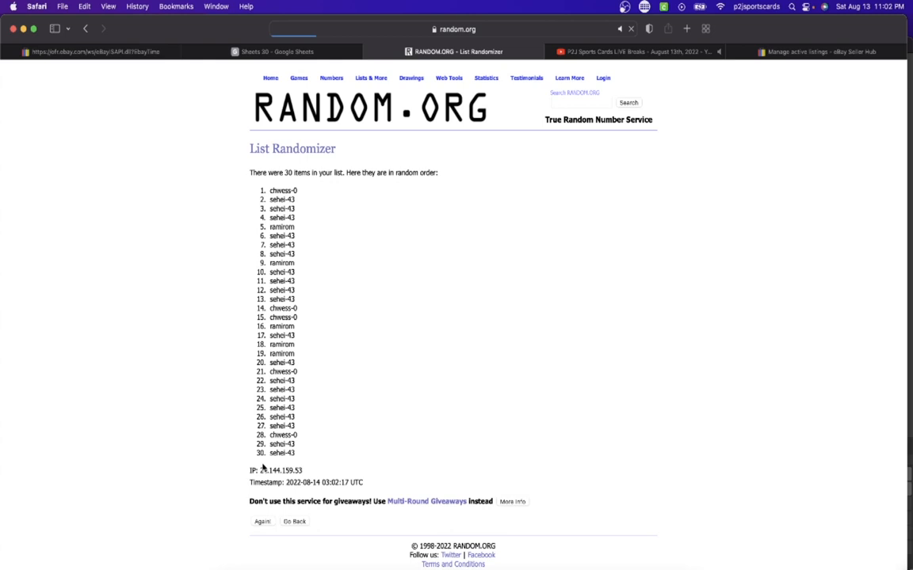
click(262, 521)
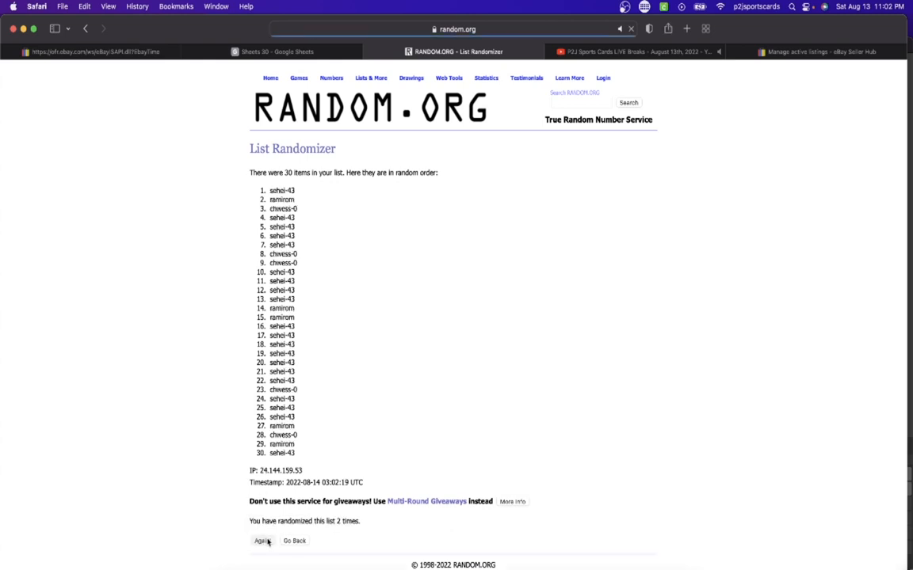
click(260, 542)
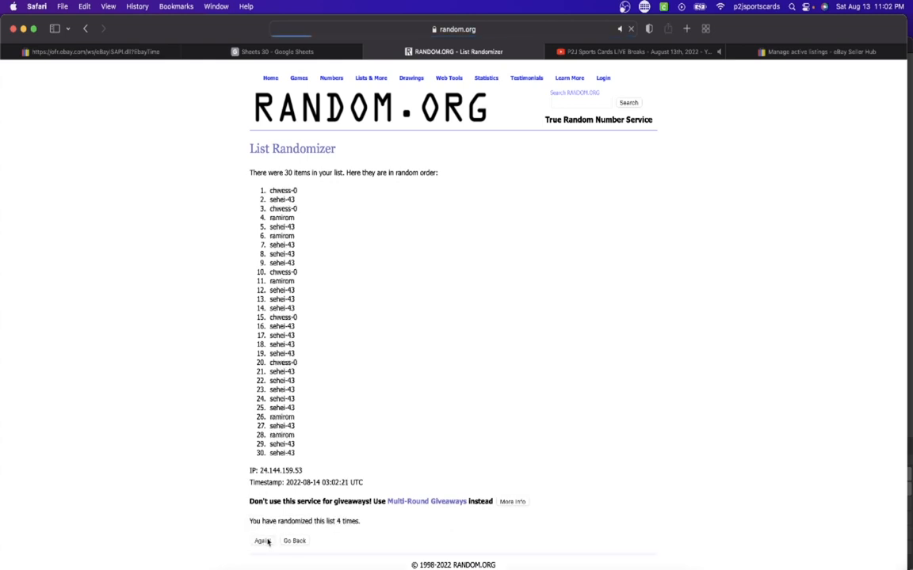
click(260, 542)
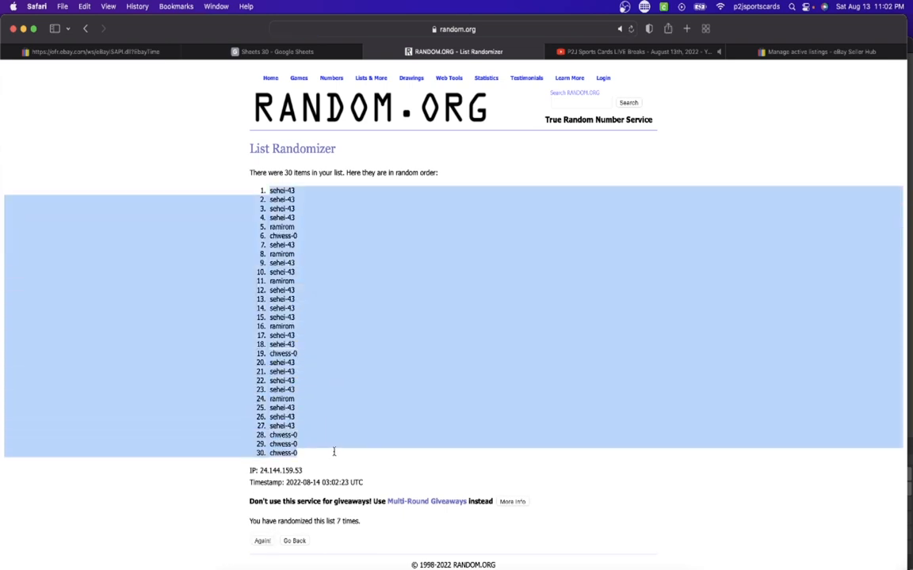
click(275, 50)
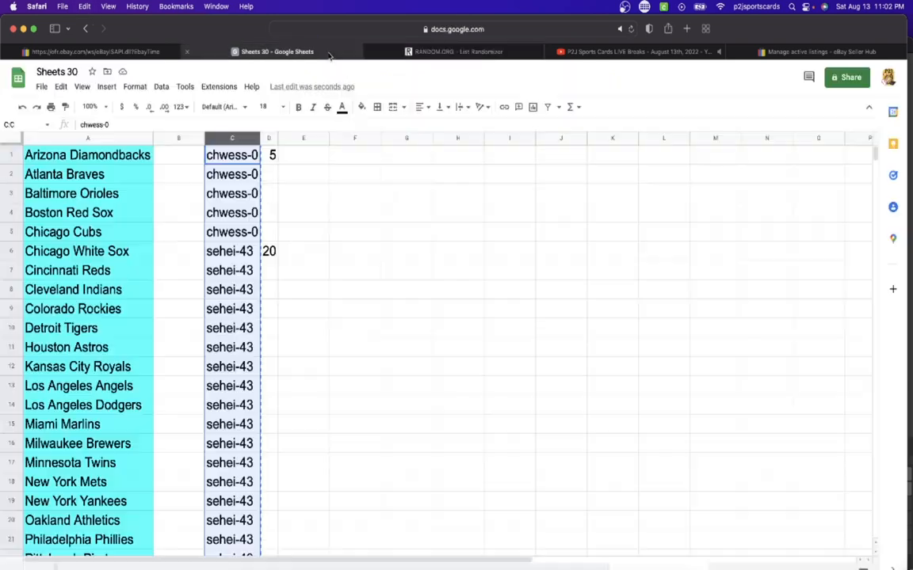
Step: Paste the shuffled names from B1 so Arizona gets sehei-43, then review Red Sox, Indians, Angels, Twins and Athletics assignments
click(261, 107)
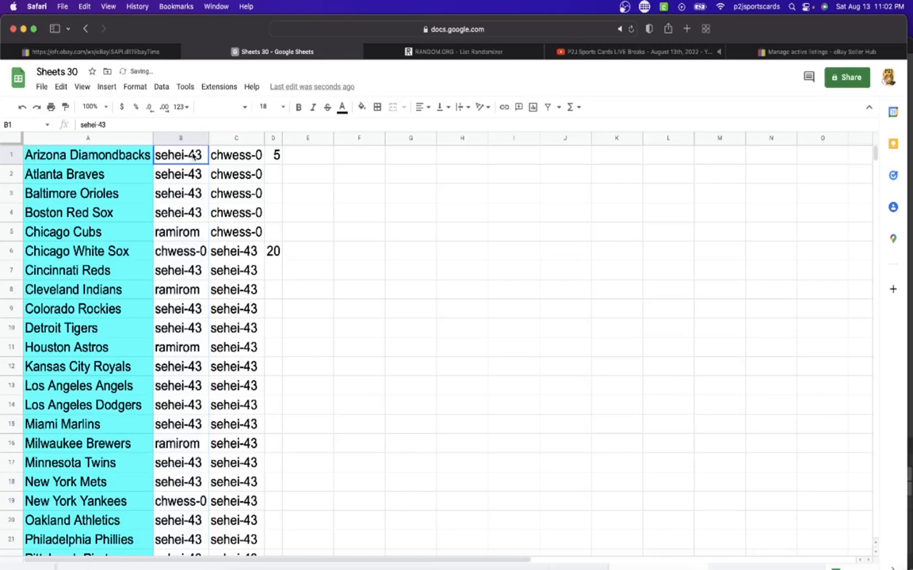
click(177, 212)
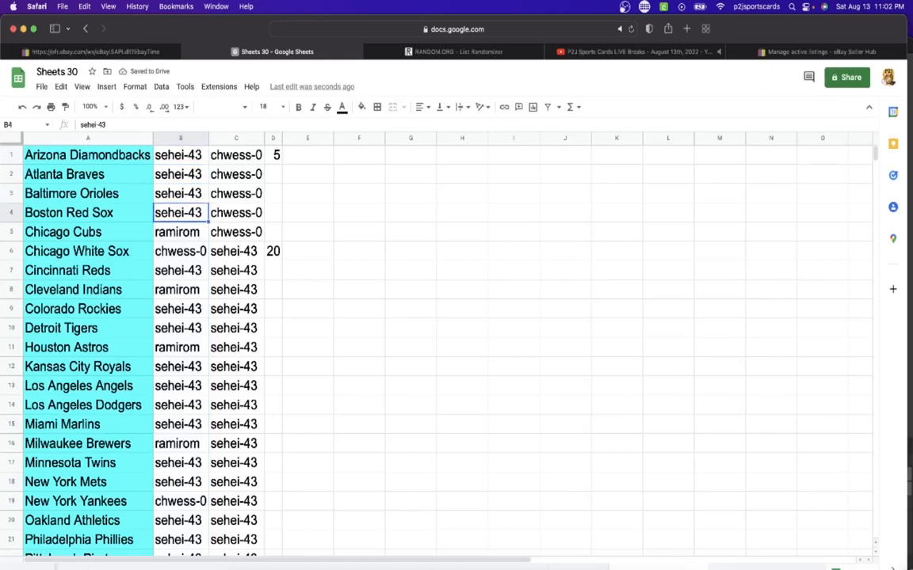
click(181, 251)
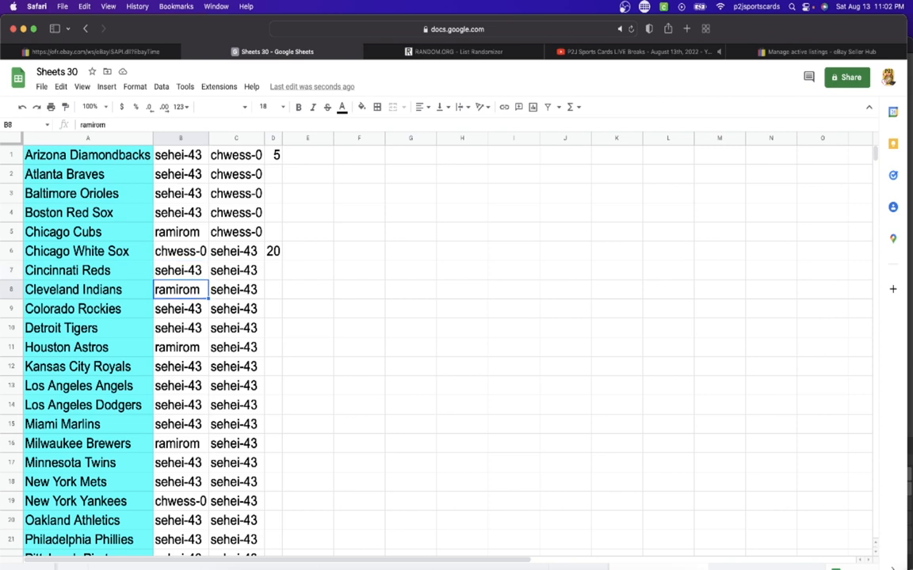
click(181, 347)
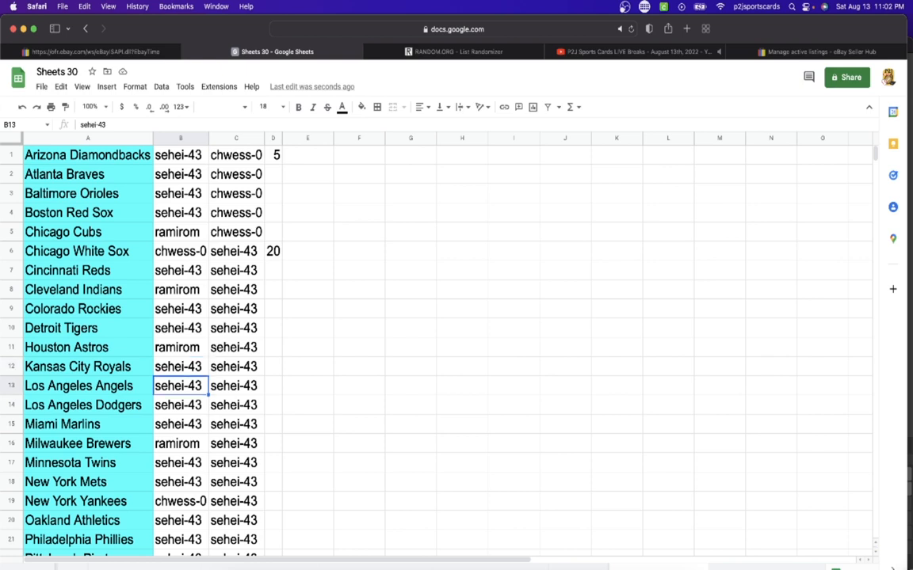
click(177, 463)
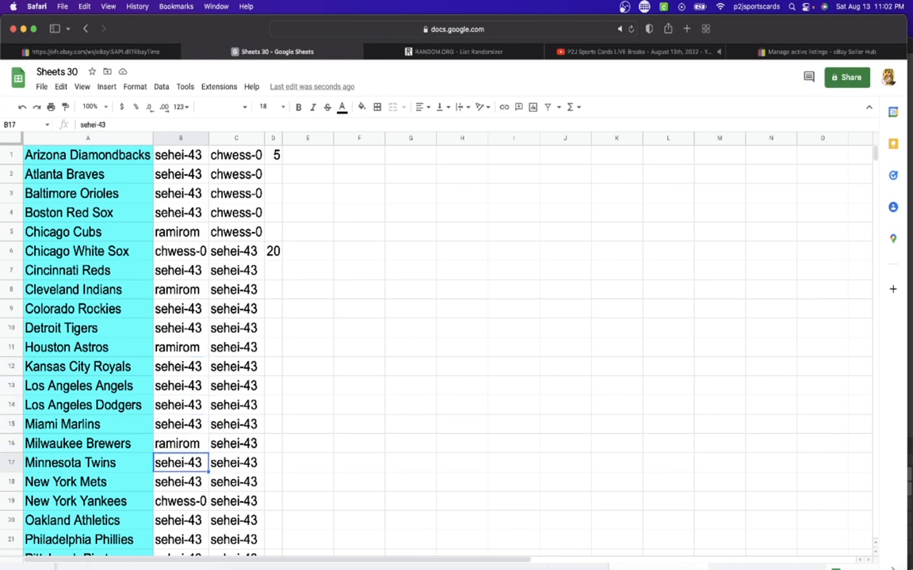
click(181, 501)
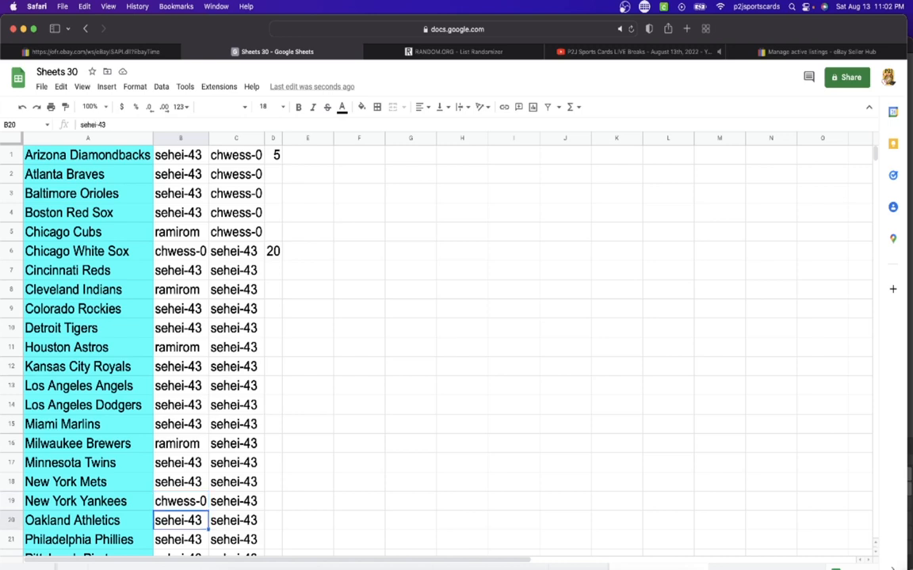
scroll(down, 3)
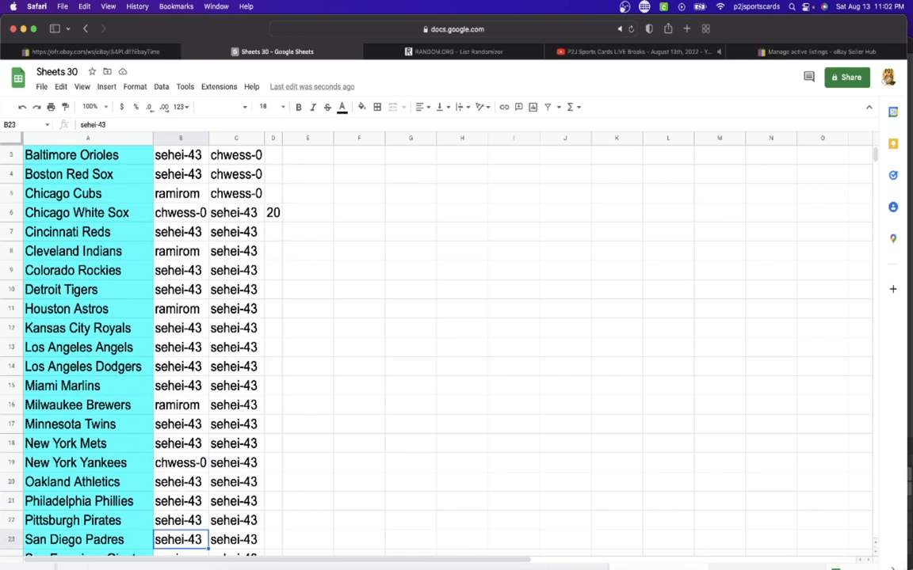
scroll(down, 3)
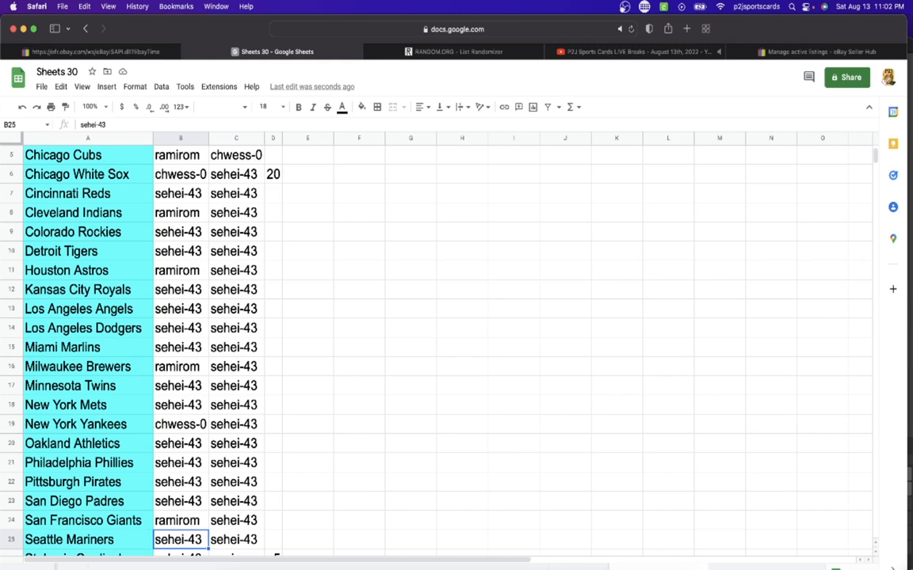
scroll(down, 3)
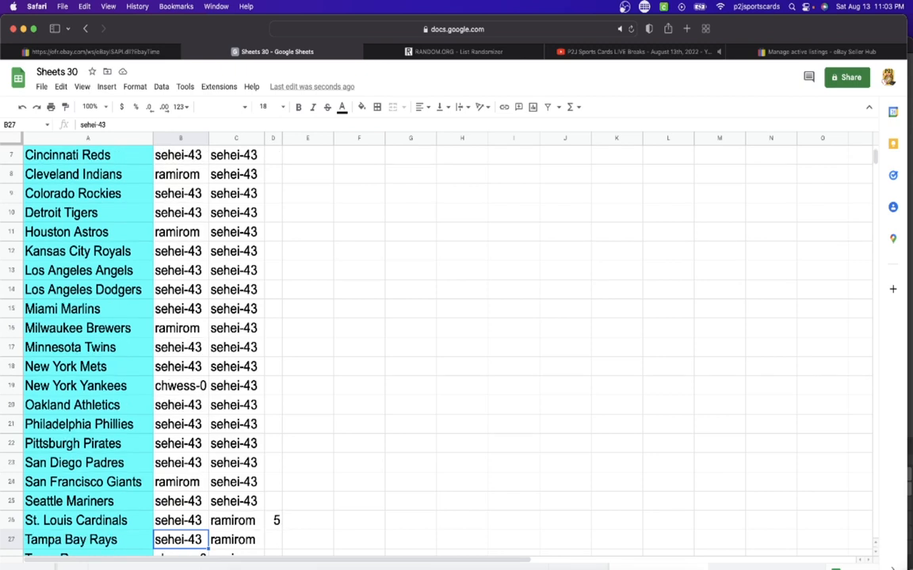
scroll(down, 3)
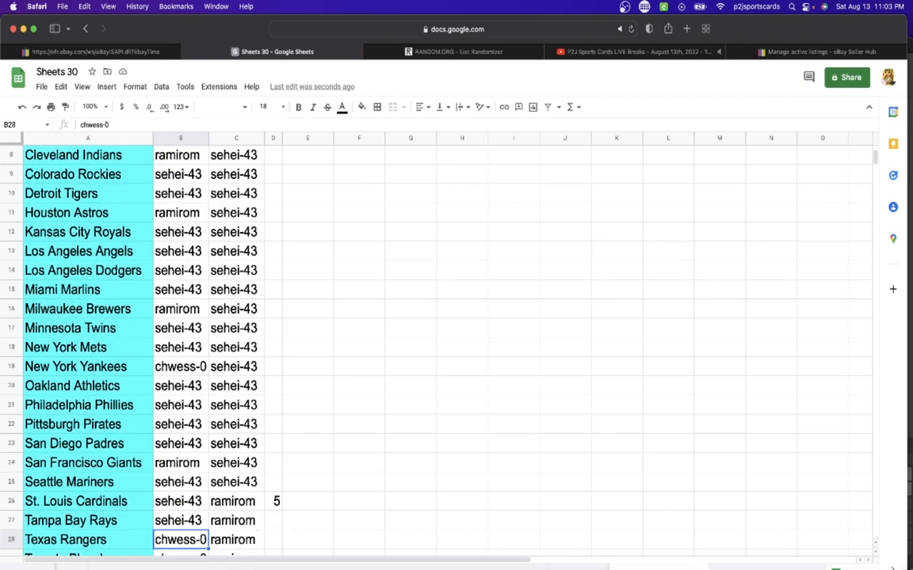
scroll(down, 3)
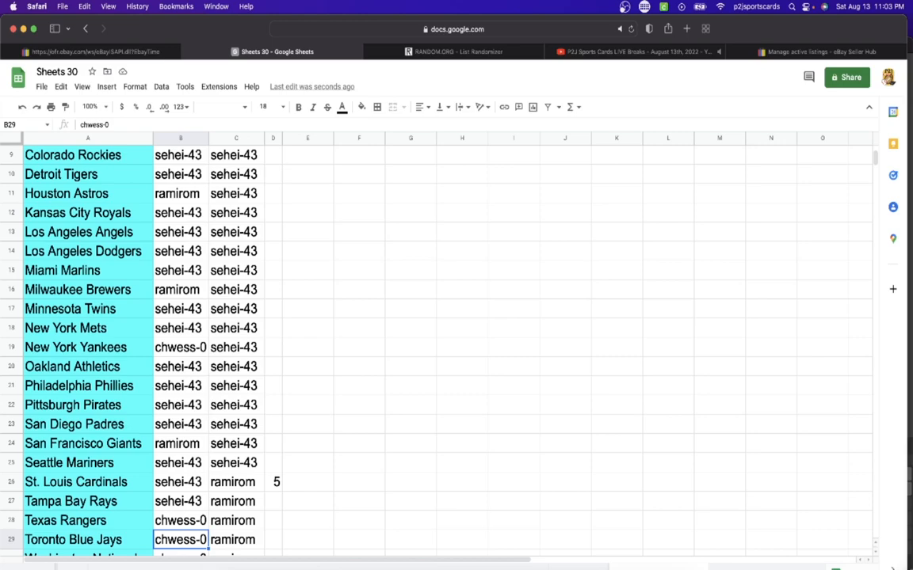
scroll(down, 3)
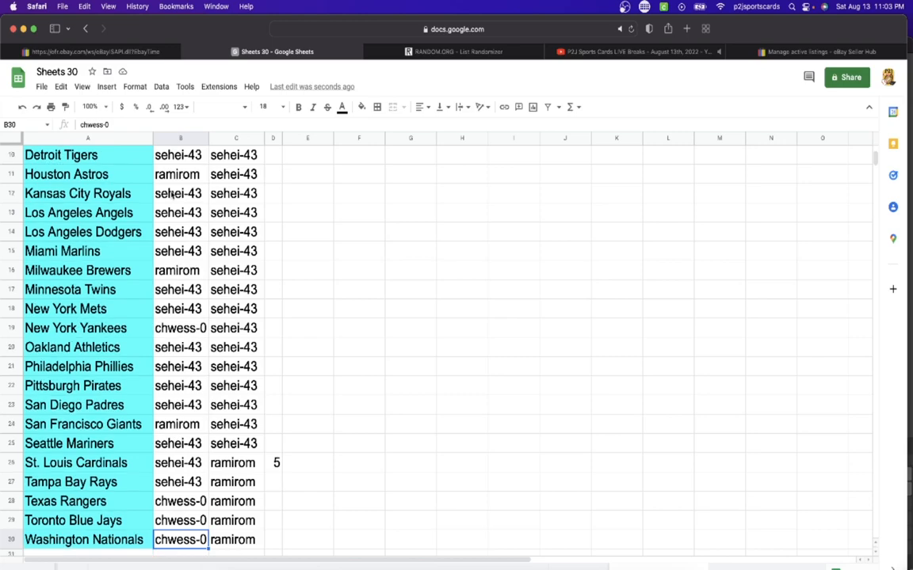
scroll(down, 3)
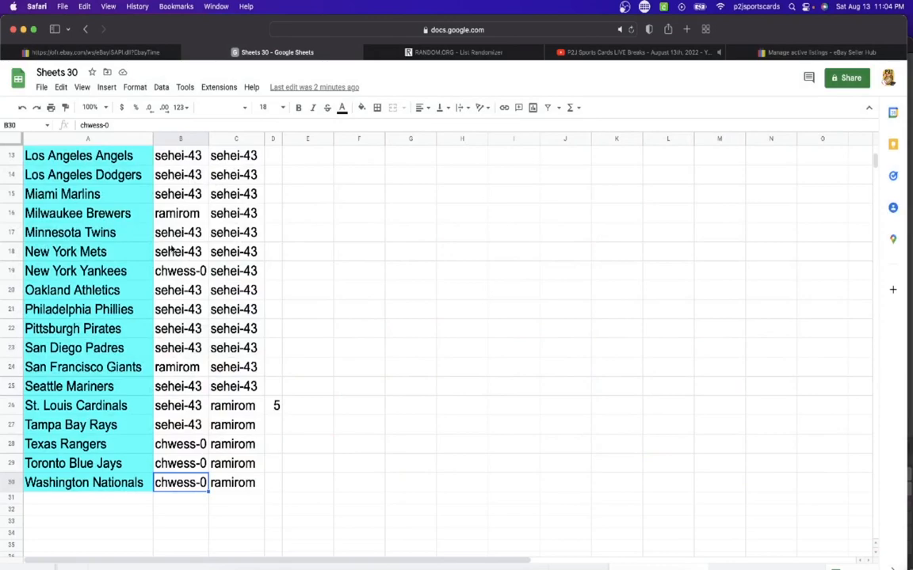